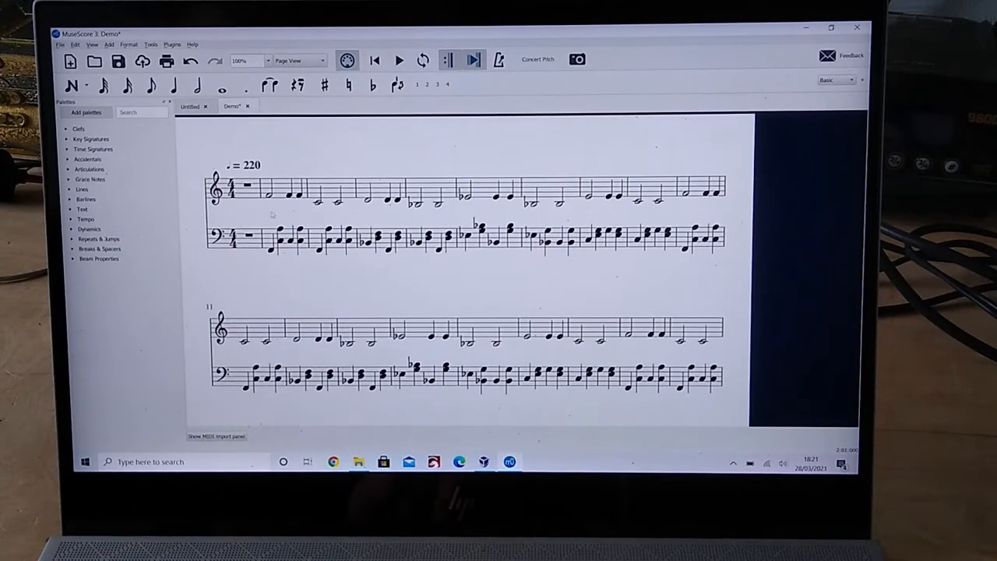
Select the melody notes and reach the MIDI file chooser.
left_click(271, 194)
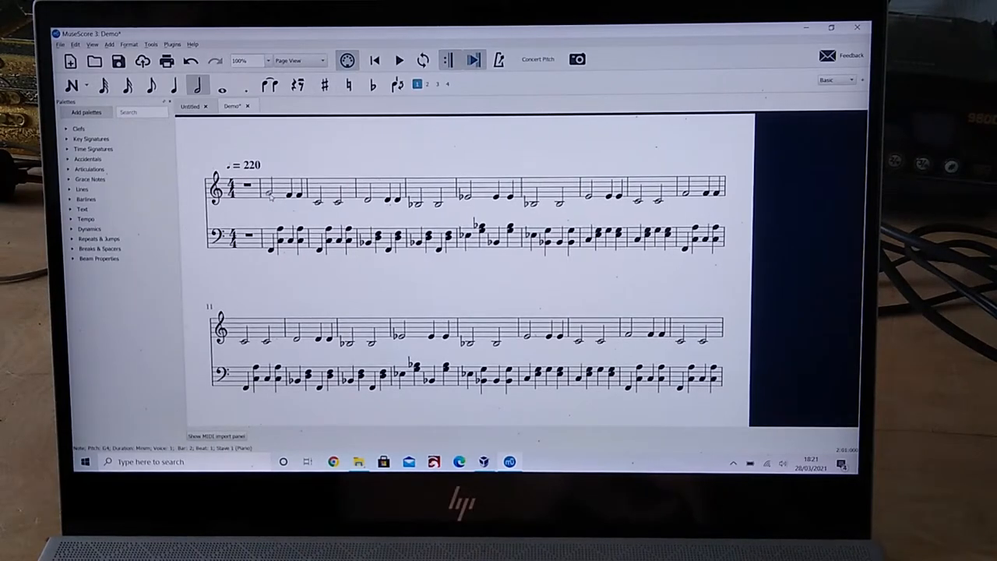
left_click(372, 84)
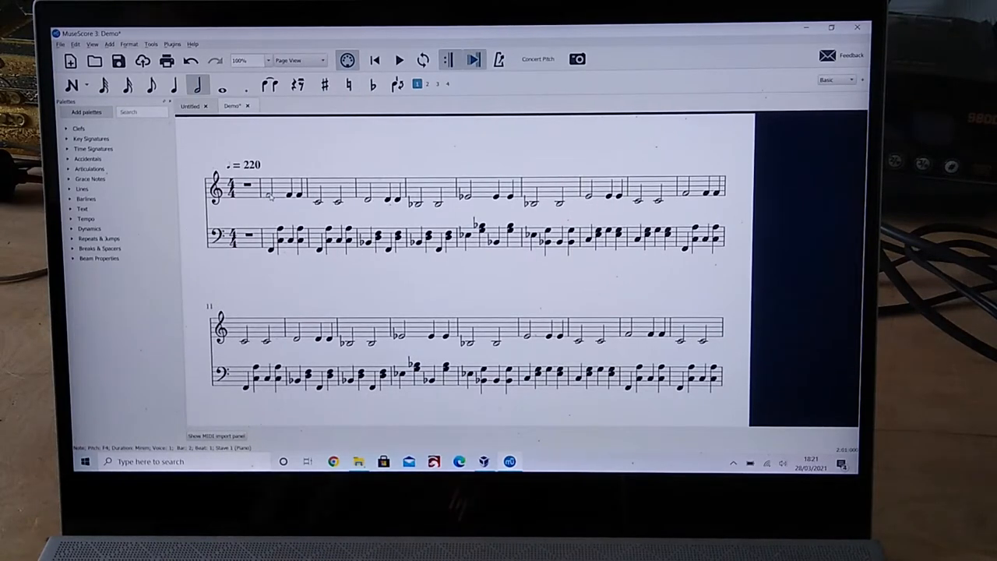
key("ctrl+a")
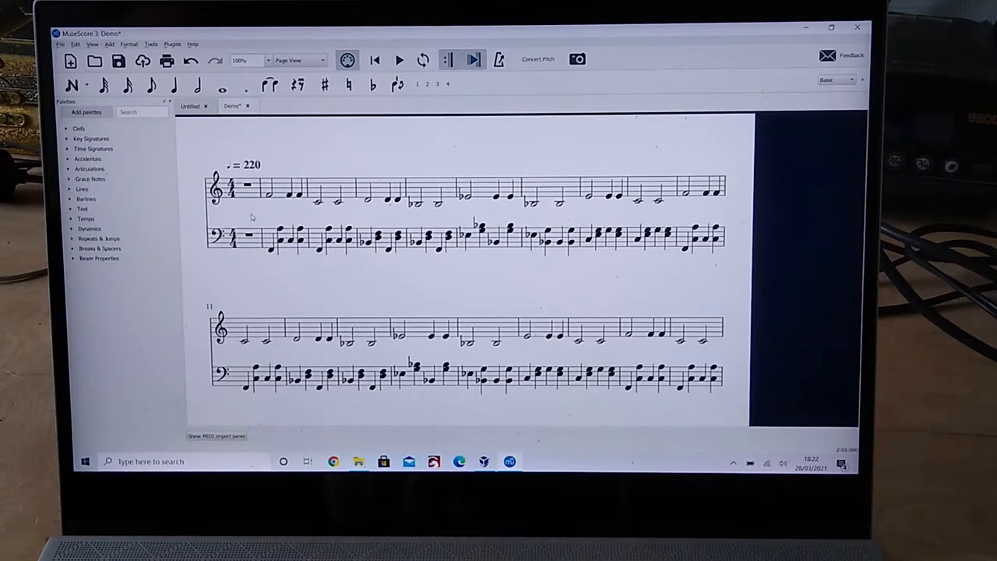
left_click(268, 194)
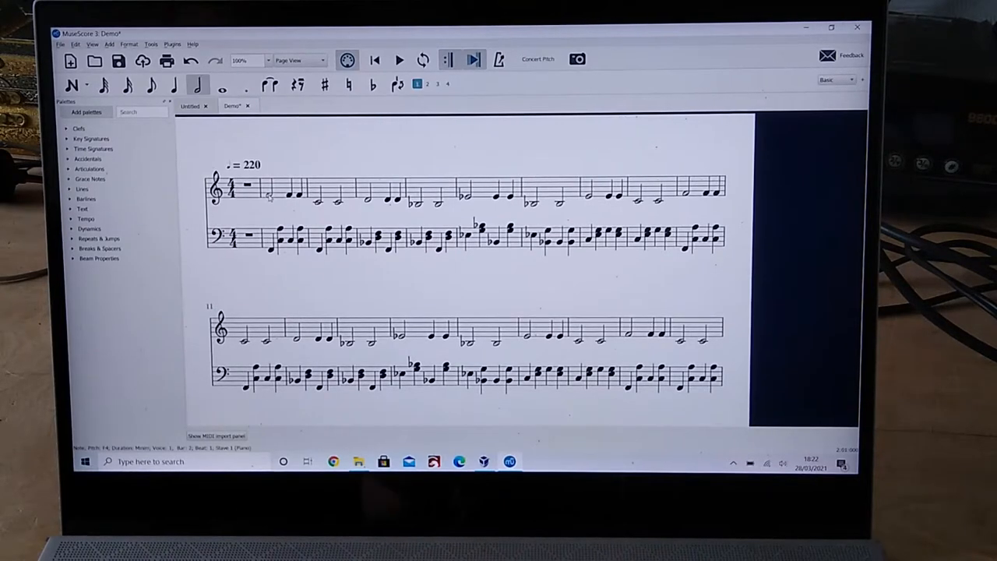
left_click(399, 59)
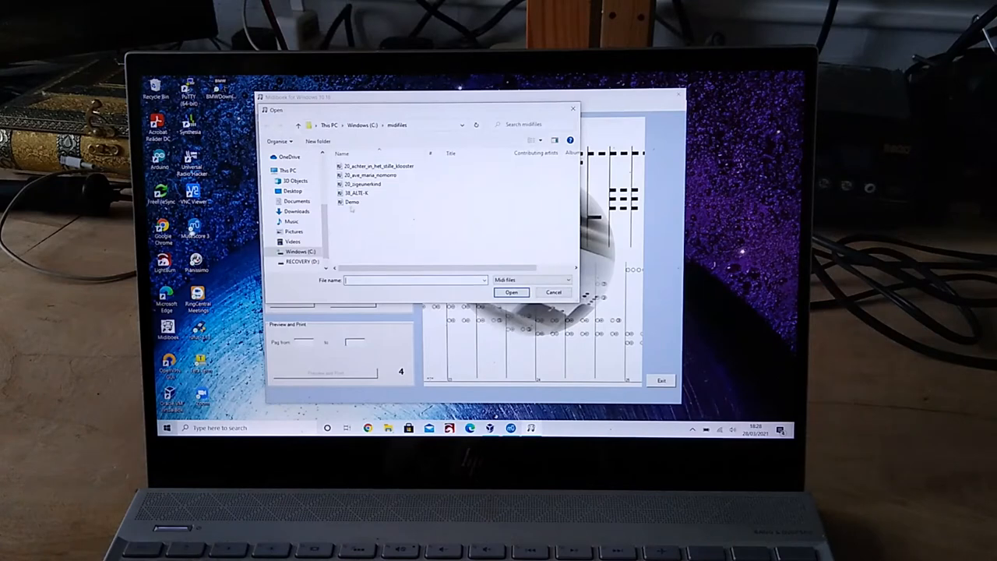
Load the Demo tune from the modfiles folder.
left_click(352, 203)
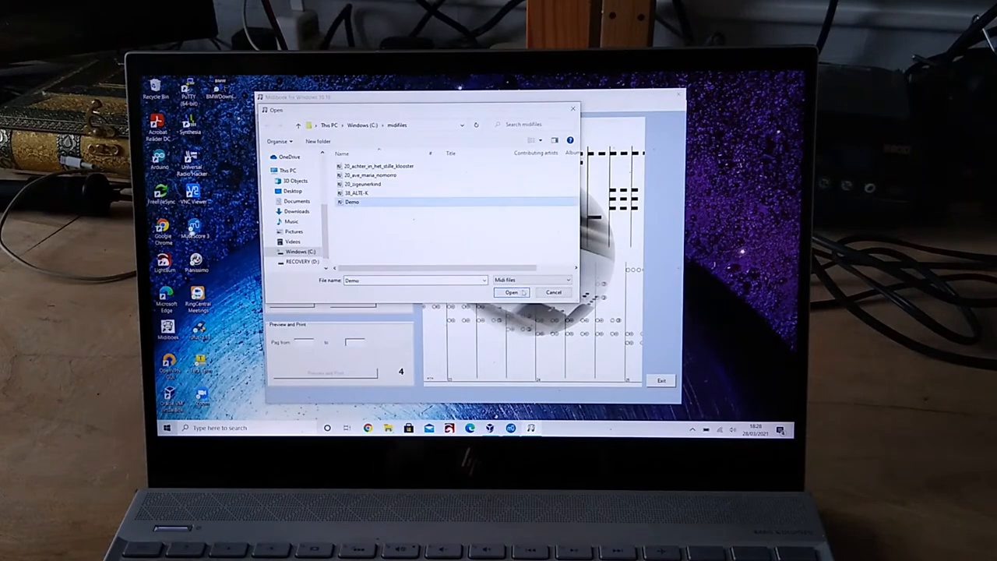
left_click(511, 293)
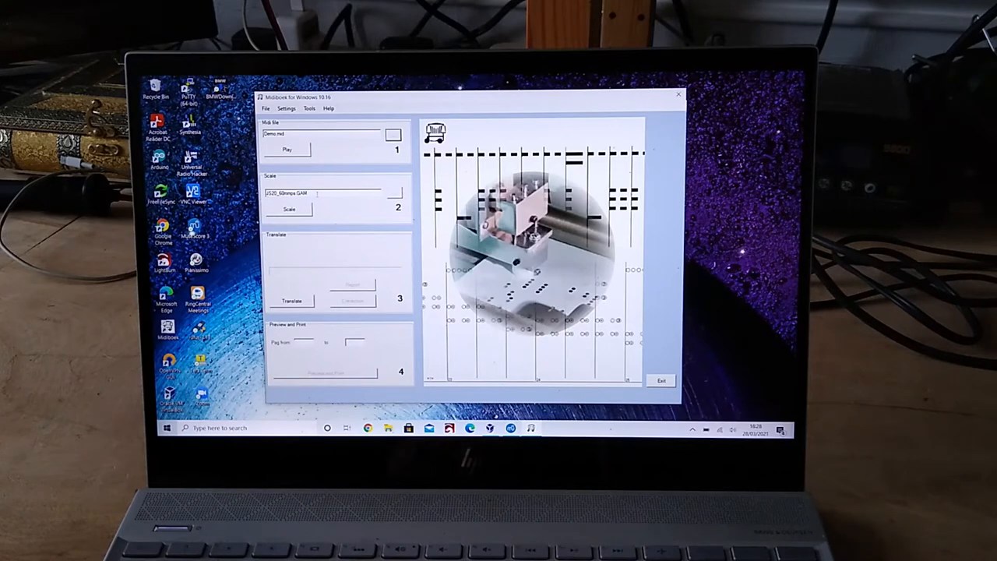
mouse_move(290, 209)
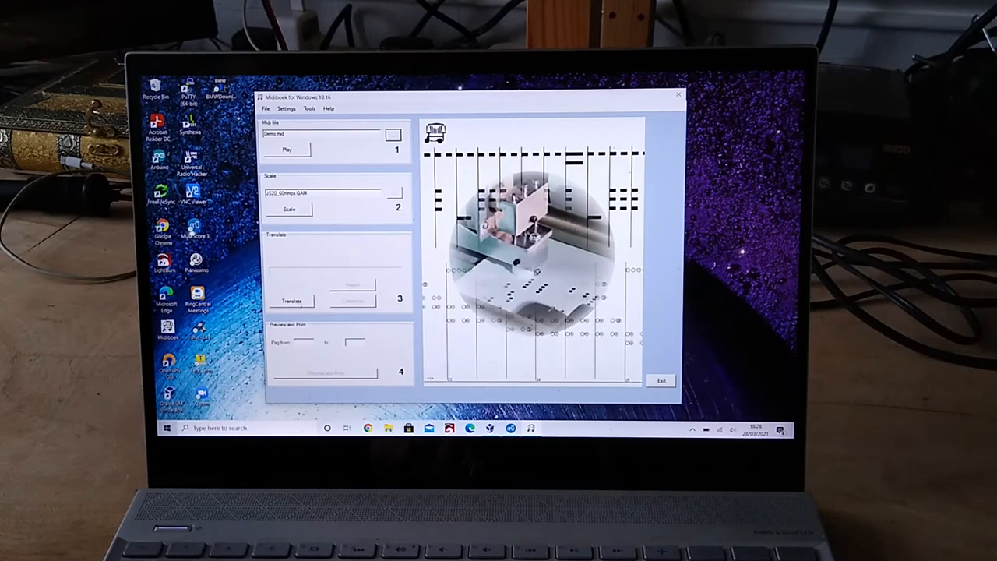
Translate the Demo tune onto the organ scale and preview its hole-pattern pages.
left_click(291, 301)
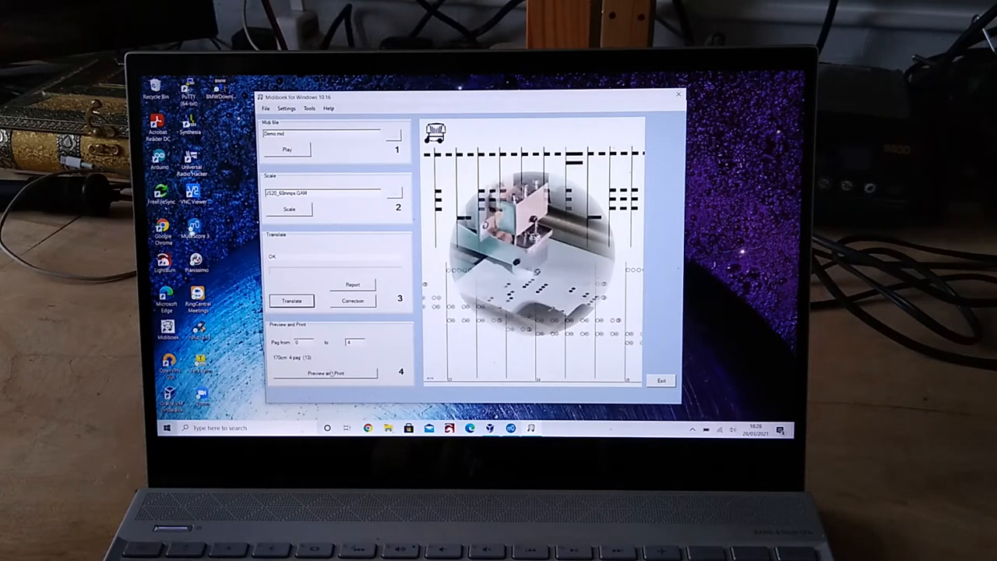
left_click(324, 372)
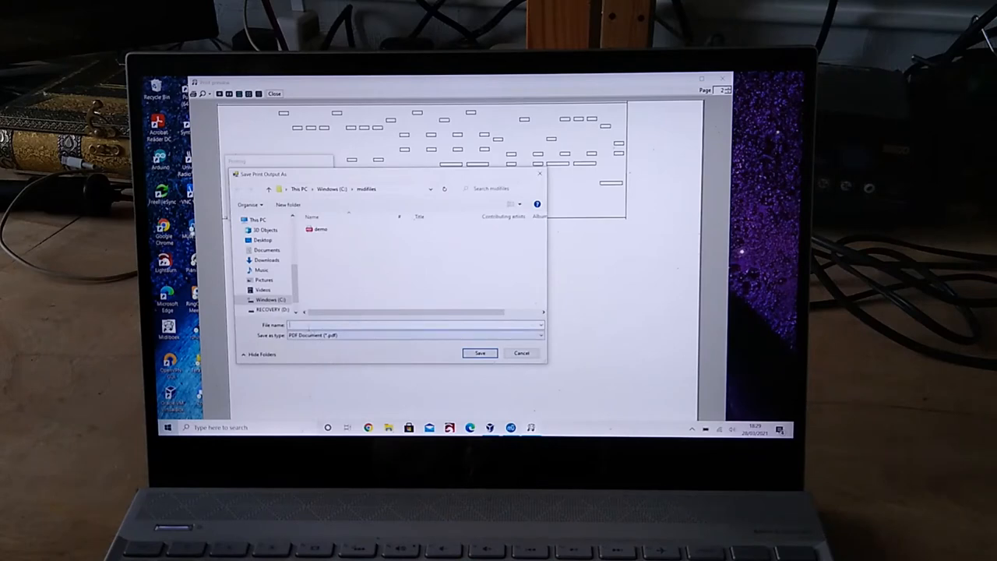
Save the print output as demo.pdf in modfiles, replacing the existing file.
type("demo")
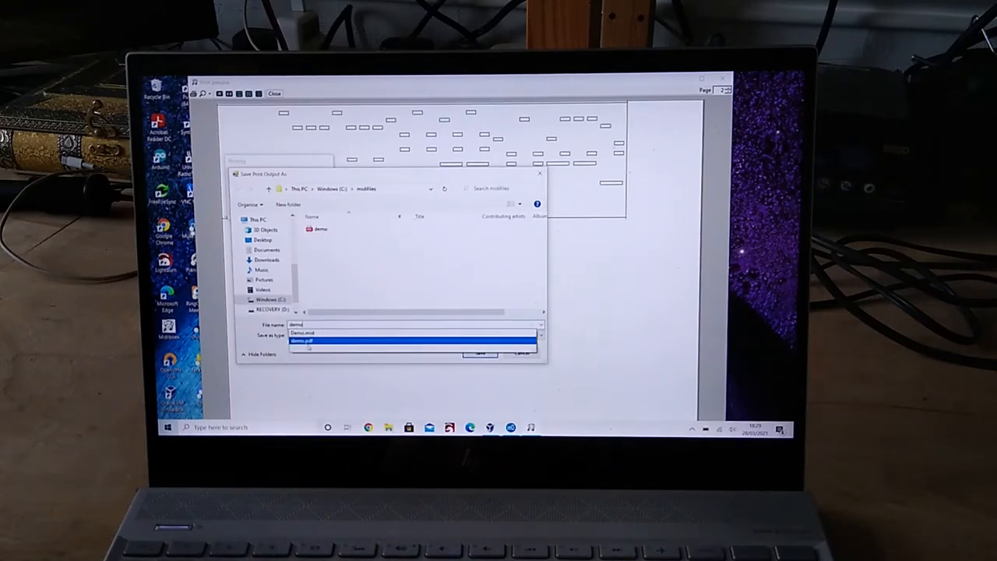
left_click(304, 339)
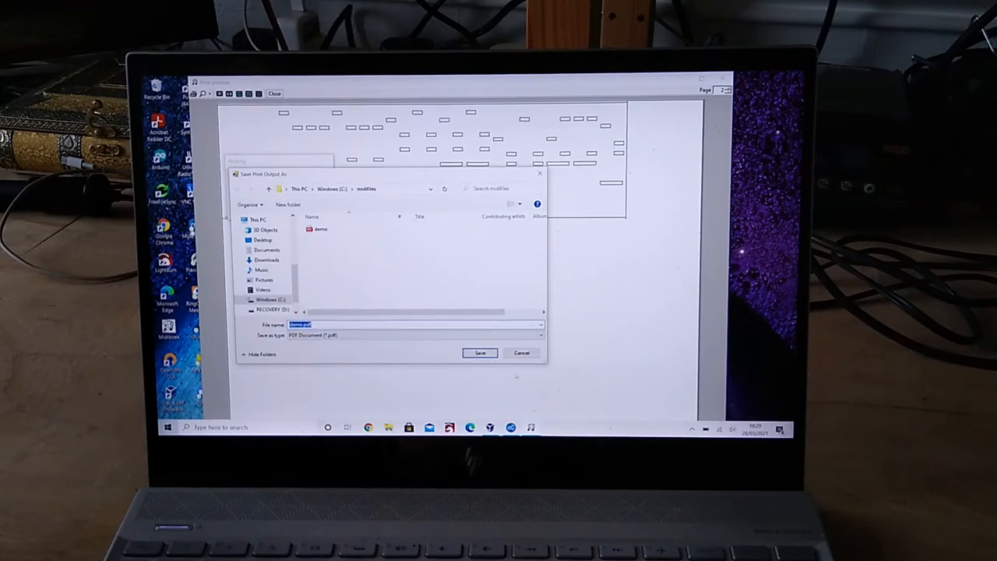
left_click(480, 352)
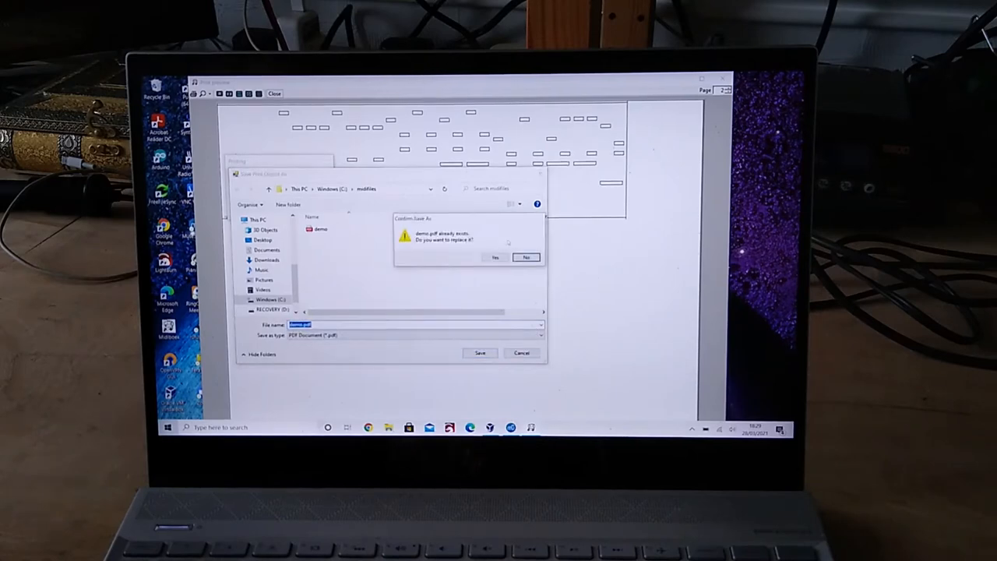
left_click(495, 257)
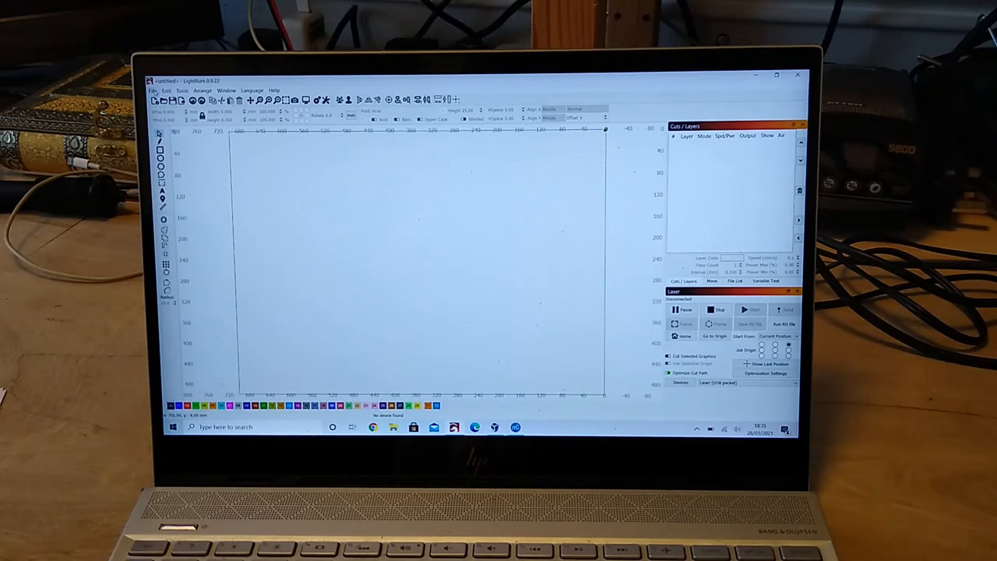
Import a page of demo.pdf from modfiles onto a blue layer.
left_click(153, 91)
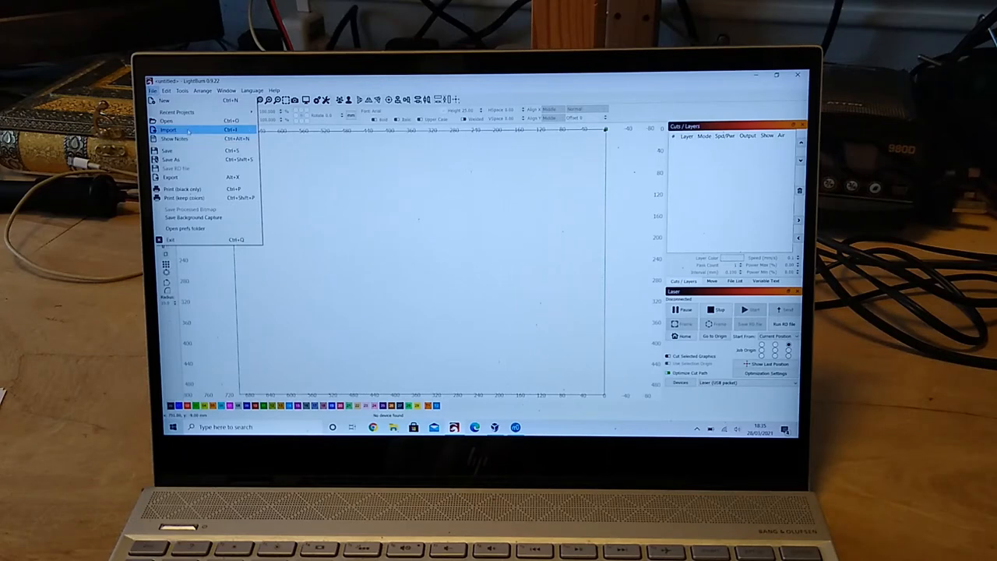
left_click(168, 129)
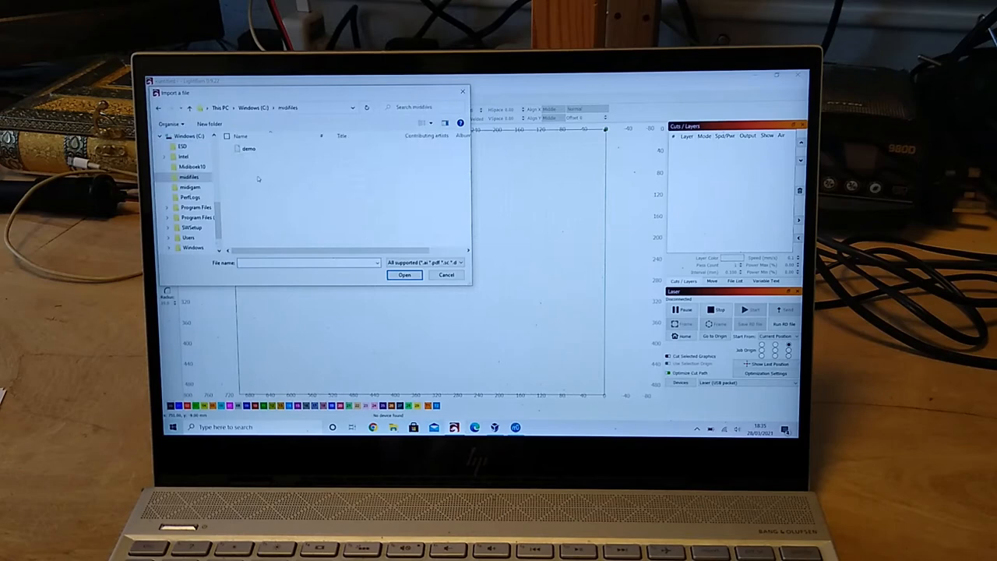
left_click(248, 150)
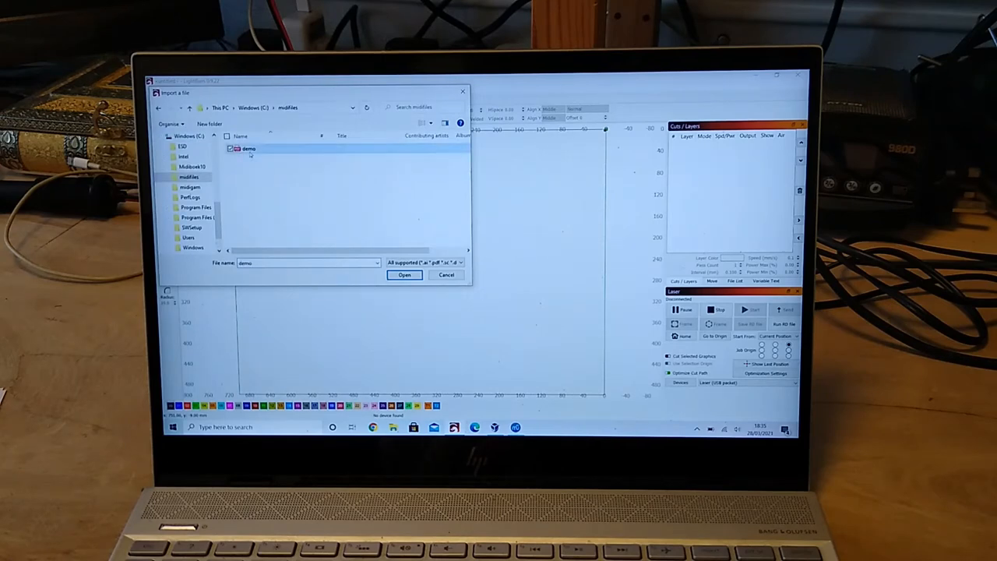
left_click(405, 274)
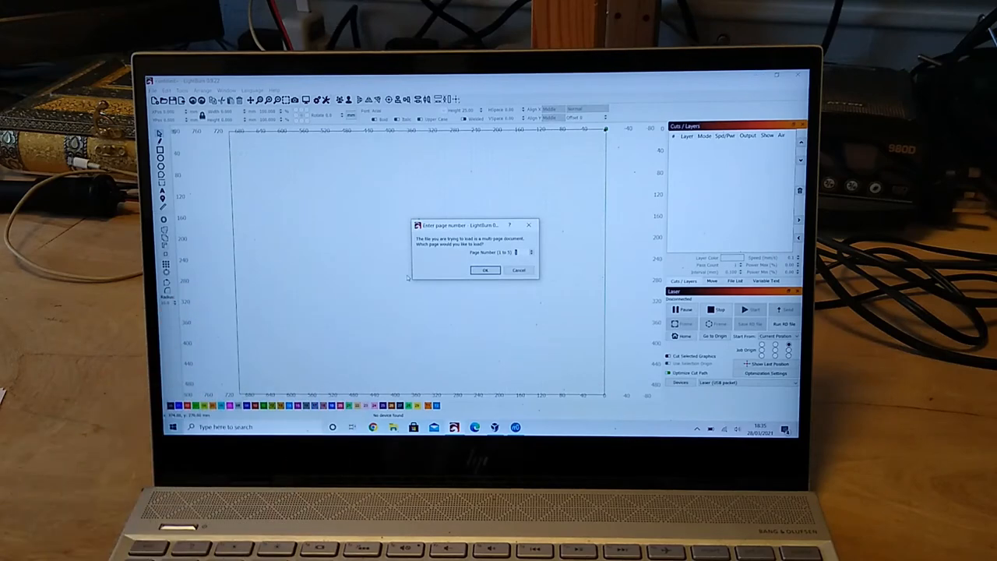
left_click(485, 271)
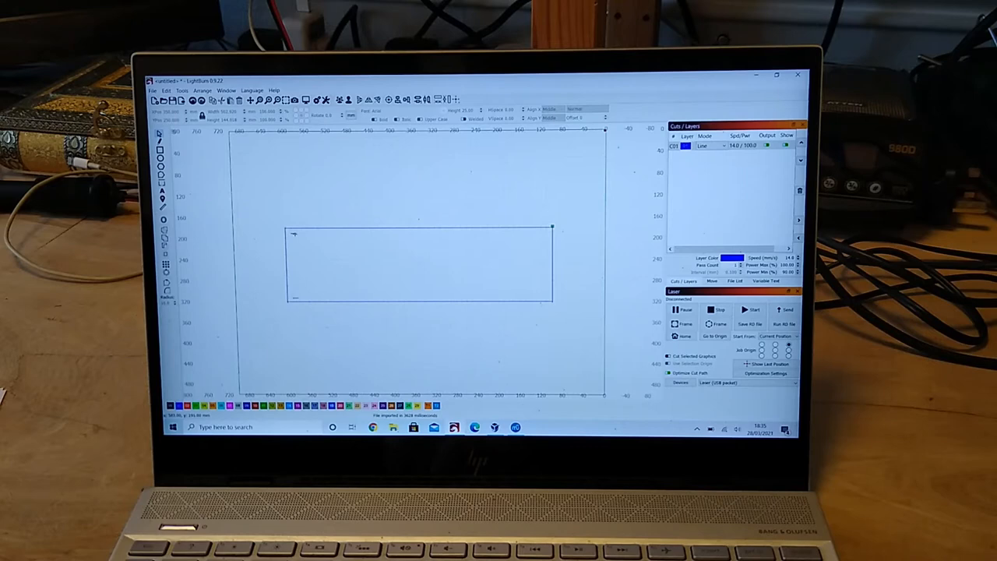
Delete the page outline's side edges, keeping the top and bottom lines.
left_click(293, 233)
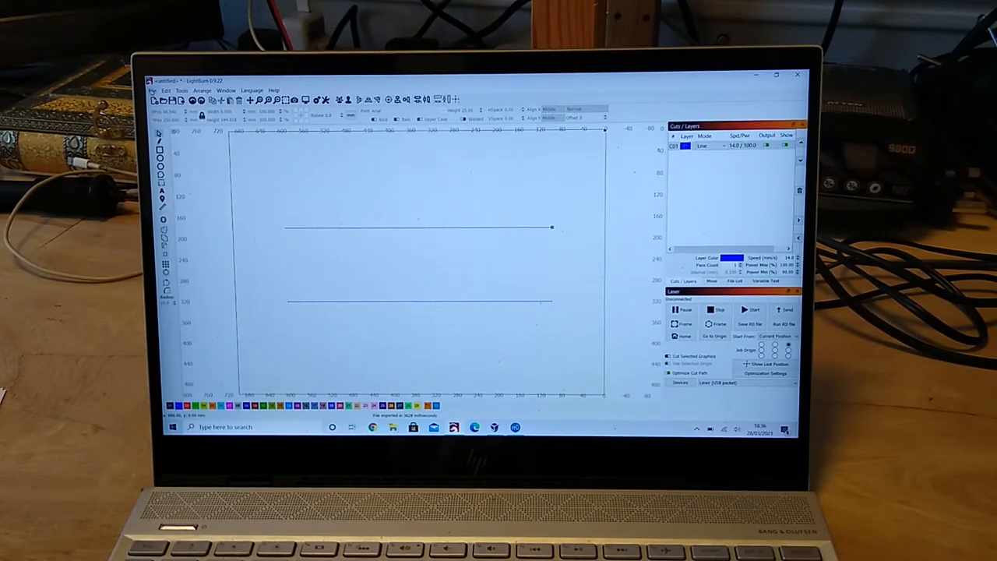
Import the next demo.pdf page, adding hole marks on its own coloured layer.
left_click(153, 90)
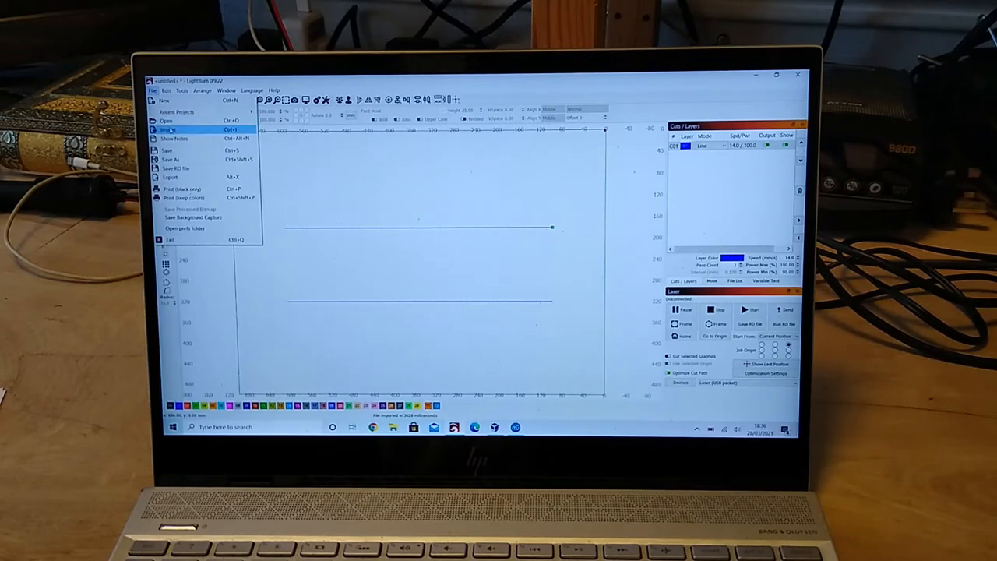
left_click(168, 129)
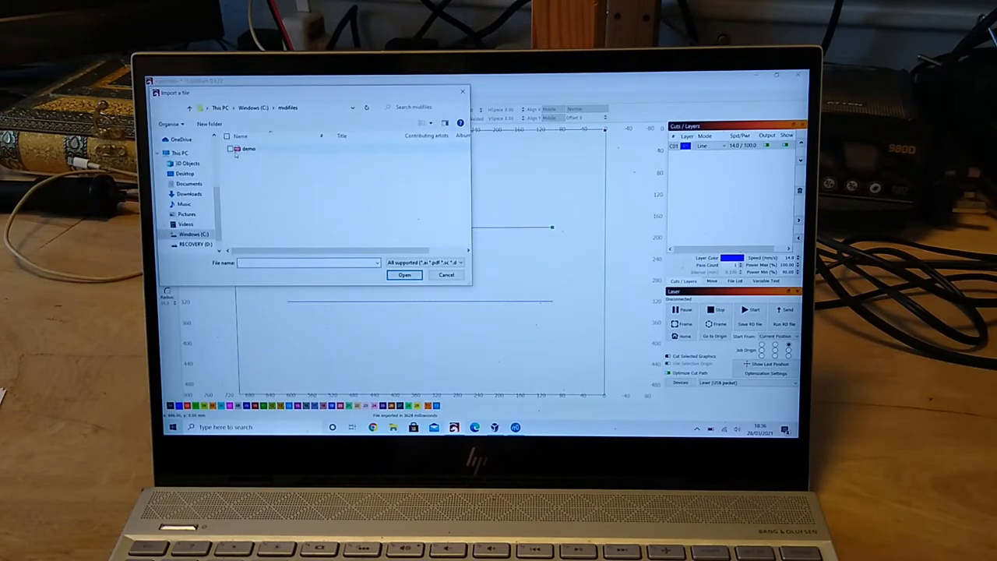
left_click(248, 150)
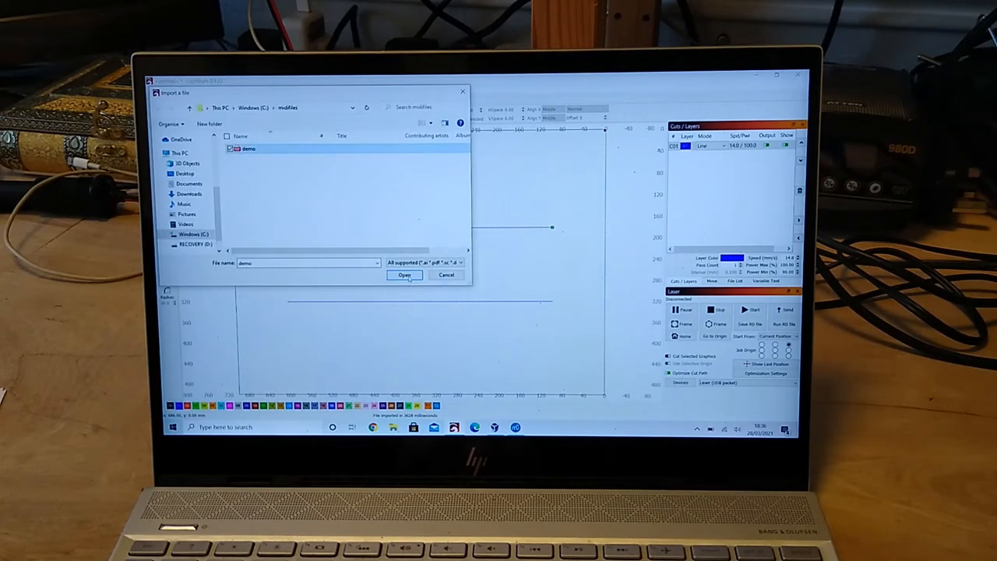
left_click(405, 275)
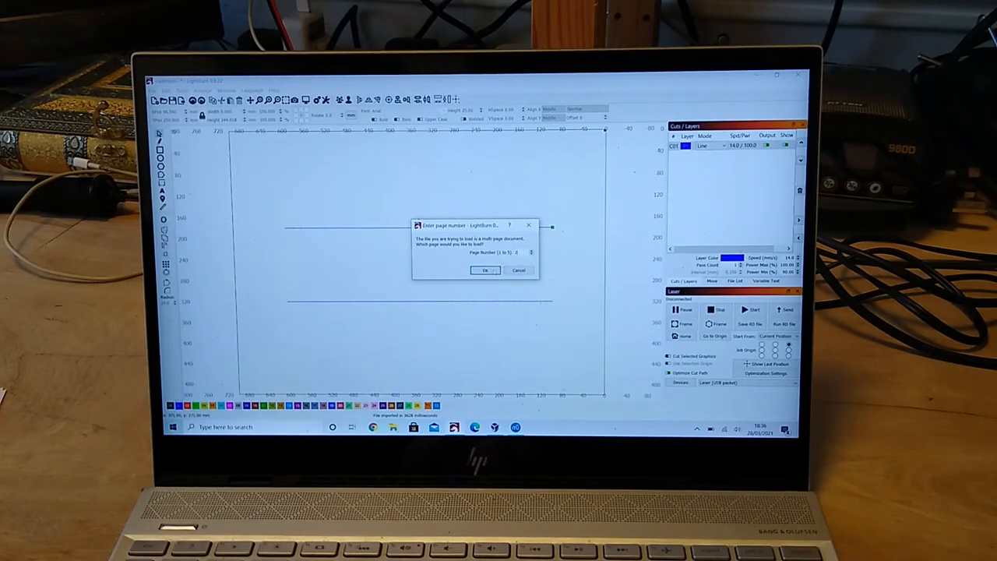
left_click(485, 271)
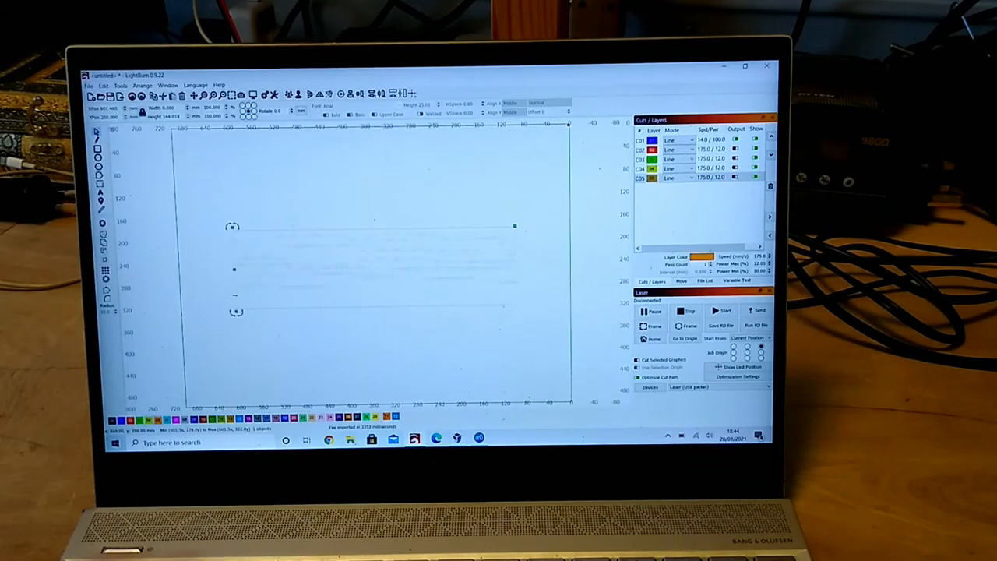
Match the blue layer's speed and power to the other layers in Cut Settings.
double_click(639, 140)
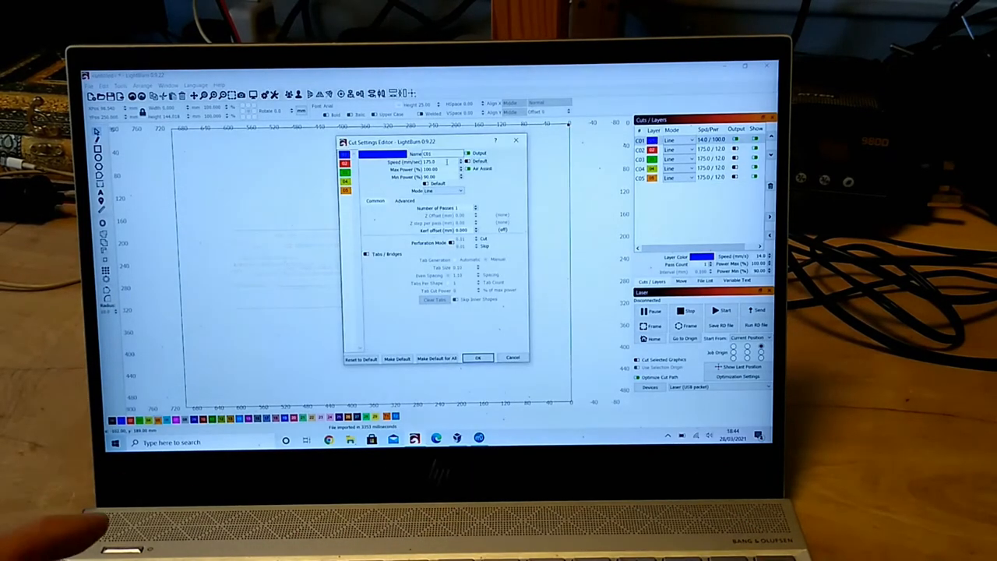
left_click(479, 357)
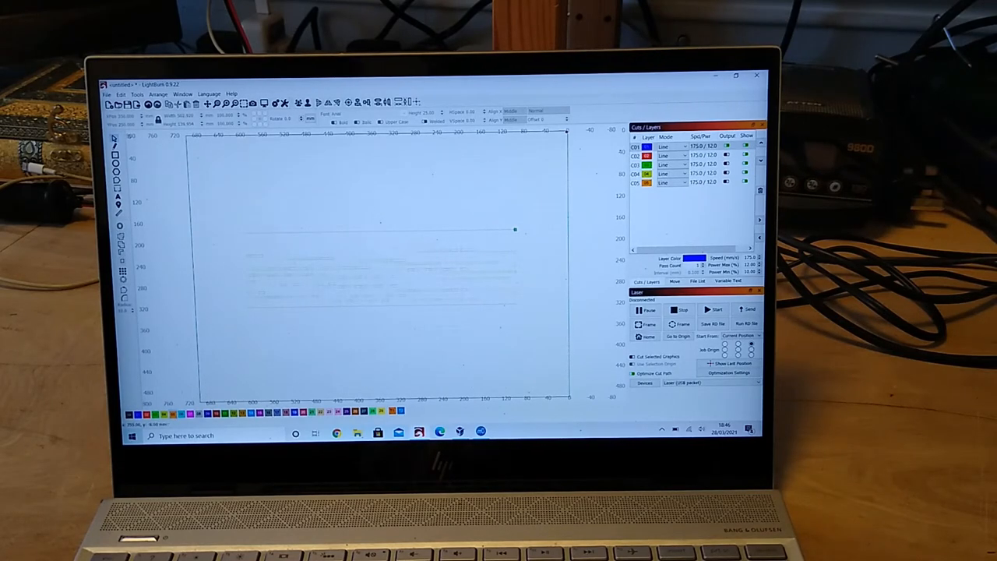
Save the layered hole pattern as project demo in Documents.
left_click(106, 93)
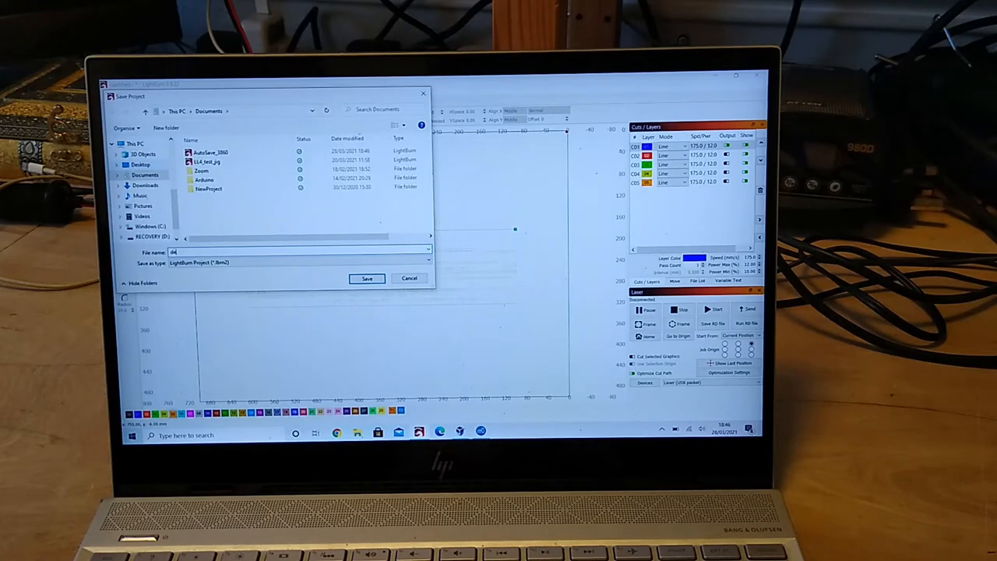
type("demo")
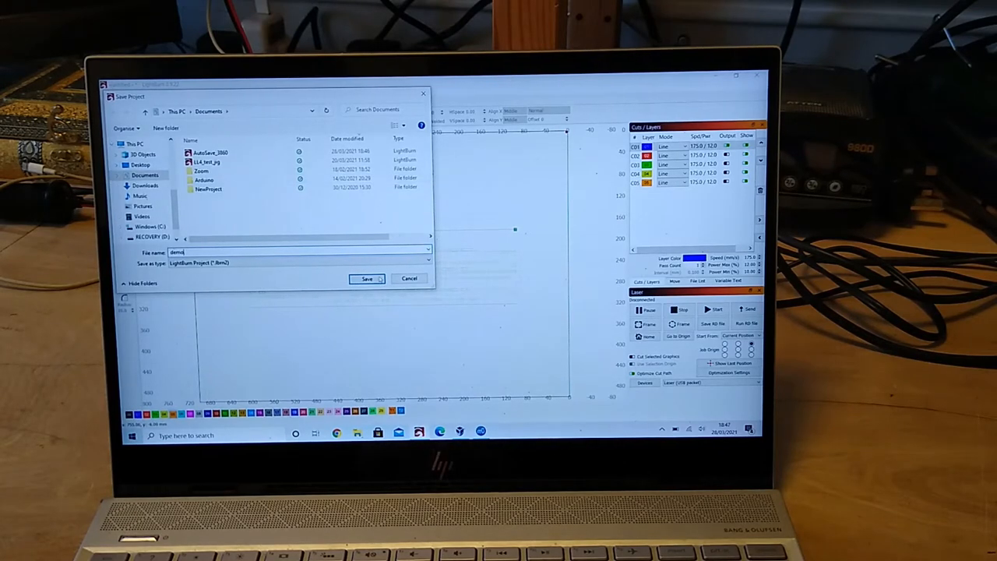
left_click(366, 279)
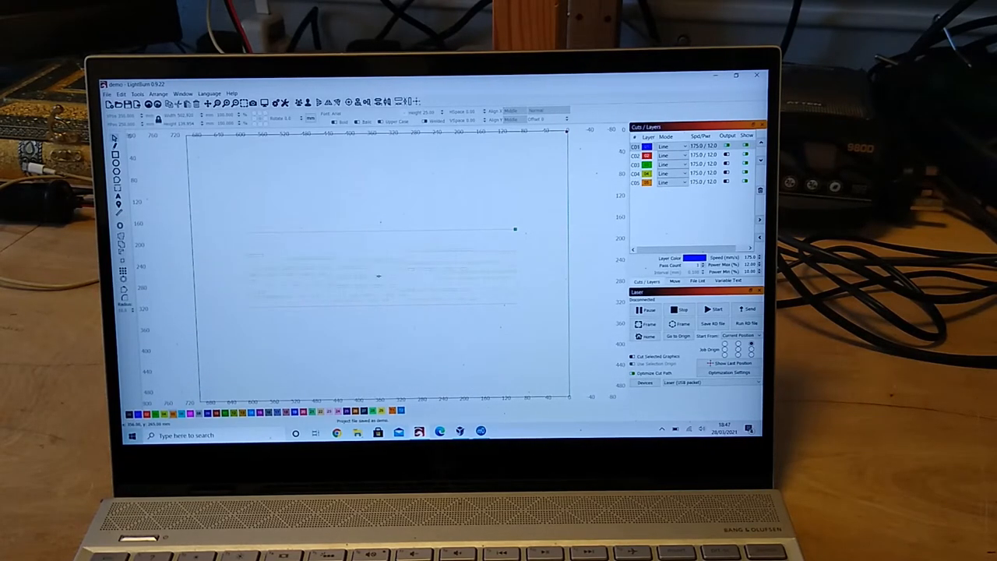